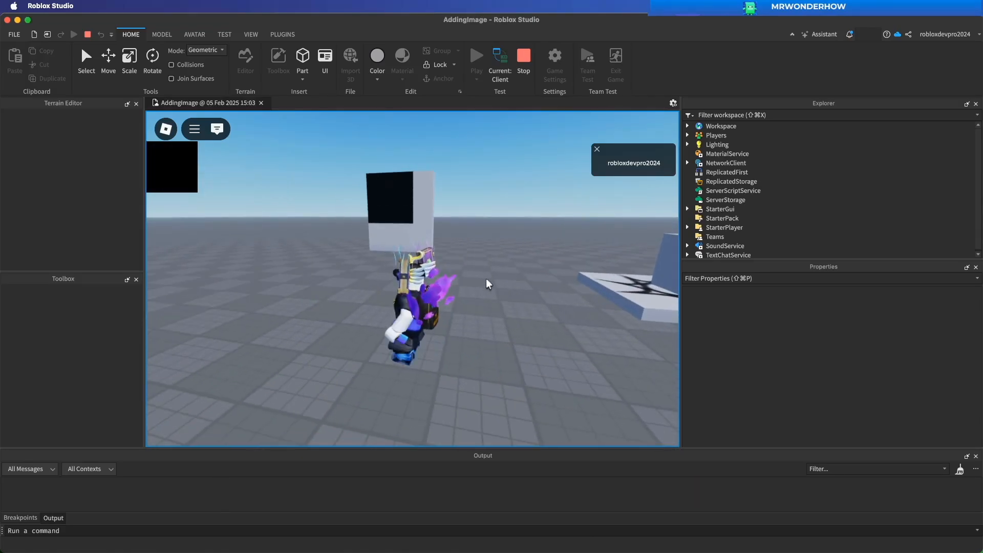
pyautogui.moveTo(523, 57)
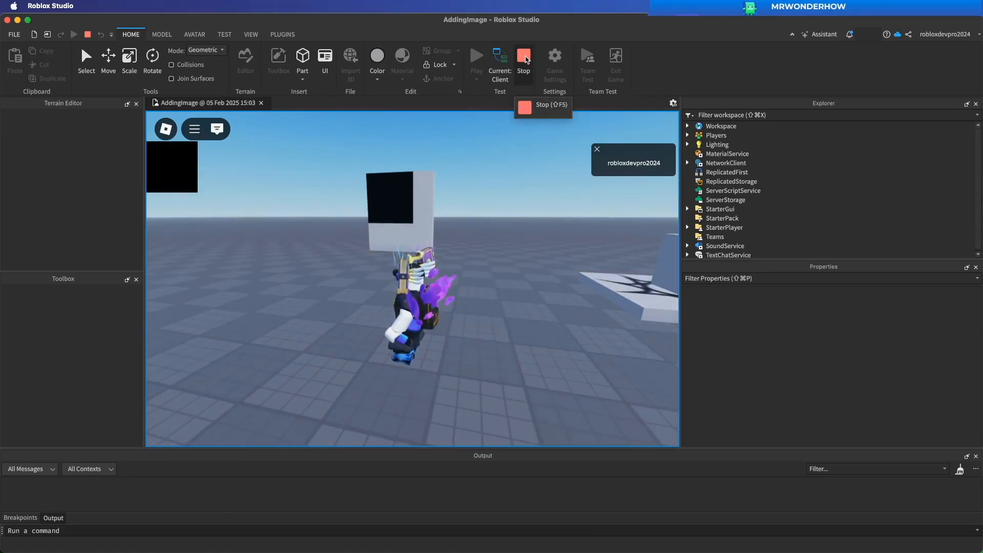
# Step: Stop the running playtest to return to edit mode
pyautogui.click(523, 56)
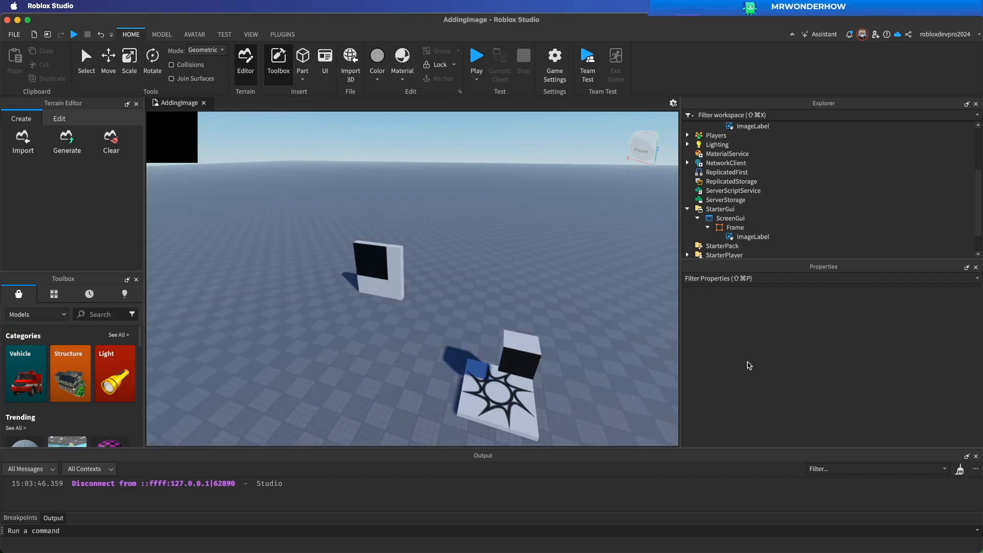
pyautogui.moveTo(290, 414)
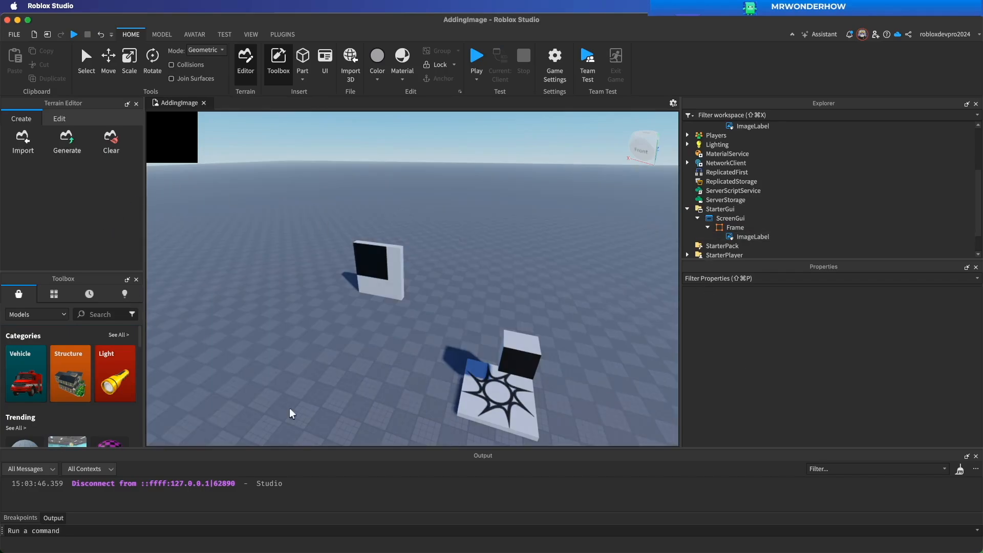
pyautogui.moveTo(56, 232)
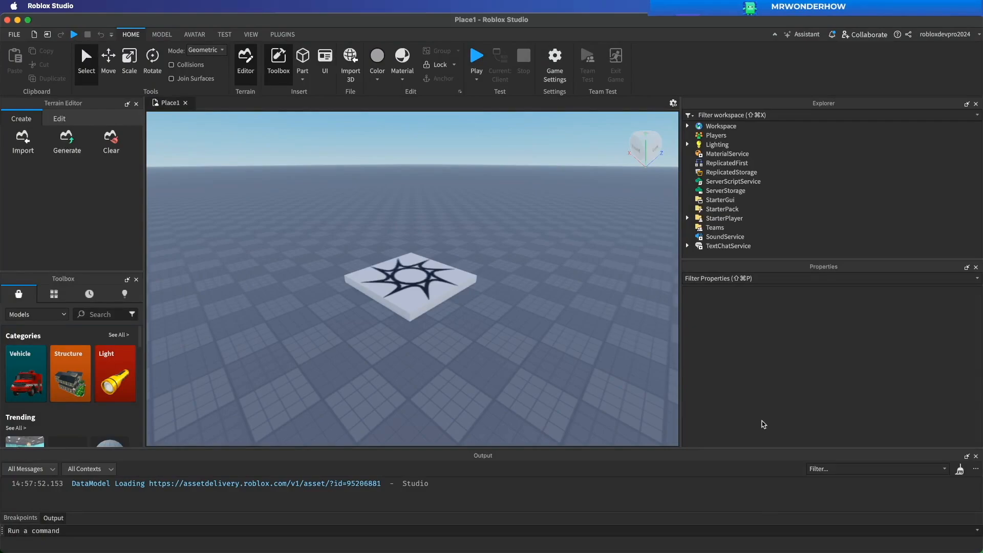
# Step: Save the place to Roblox as a game named 'AddingImage'
pyautogui.click(14, 34)
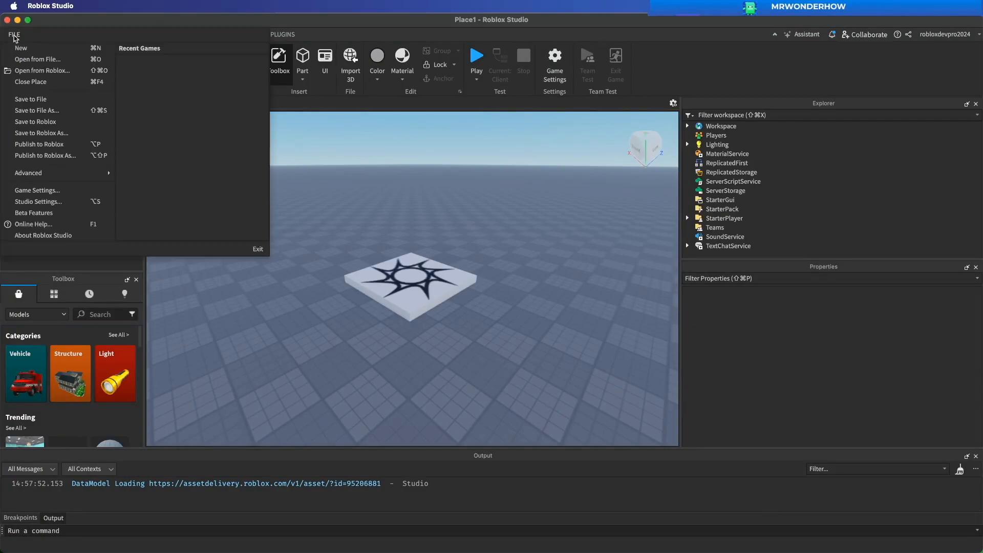
pyautogui.moveTo(48, 122)
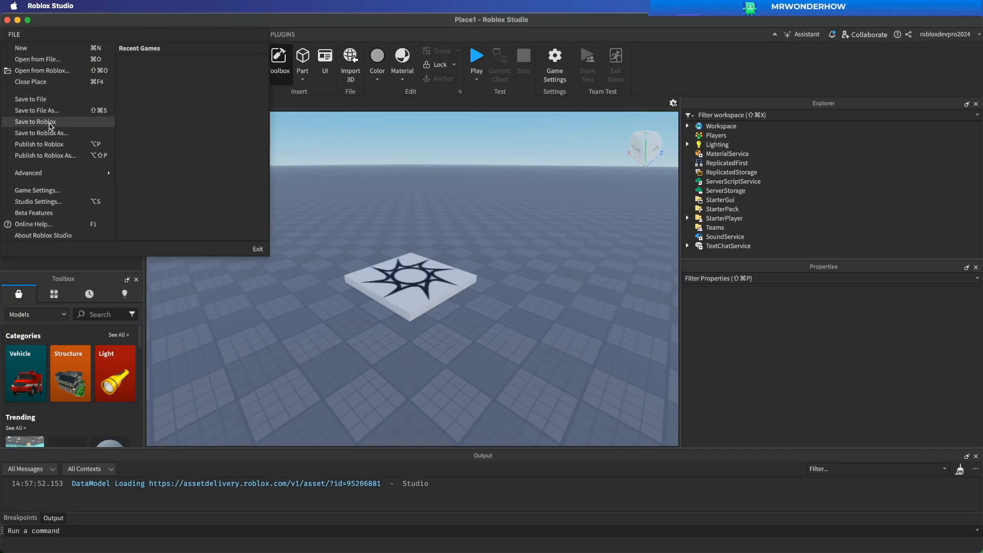
pyautogui.click(34, 122)
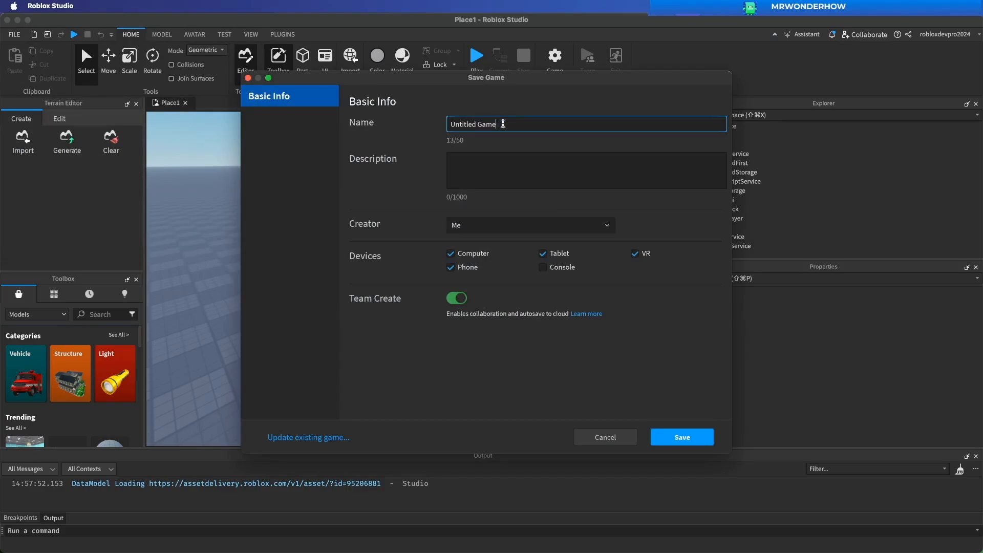
pyautogui.write('AddingImage')
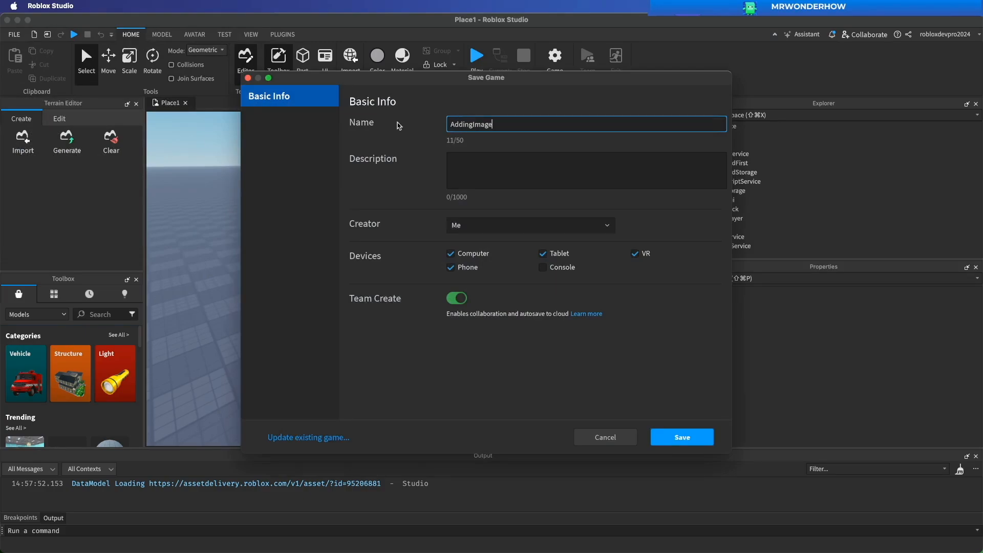
pyautogui.click(586, 170)
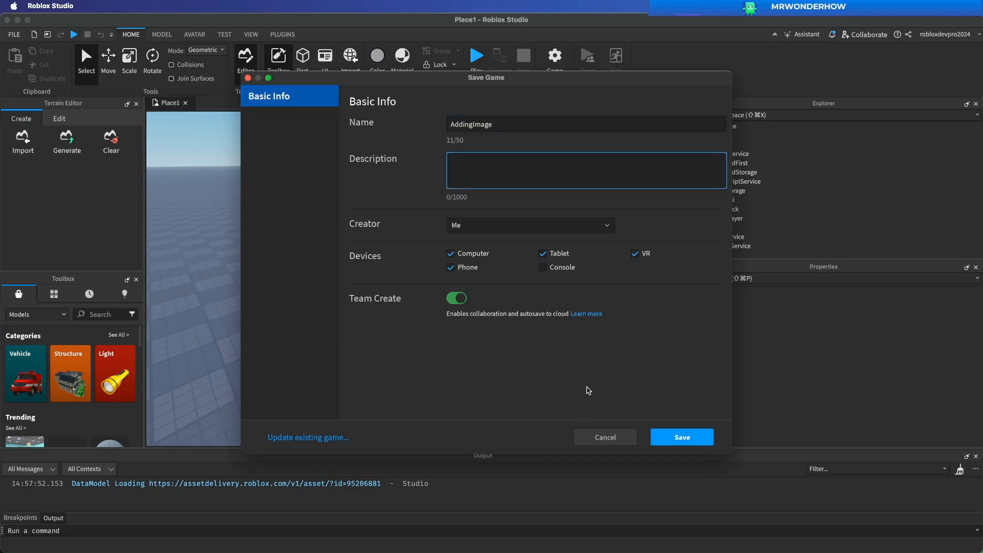
pyautogui.click(681, 437)
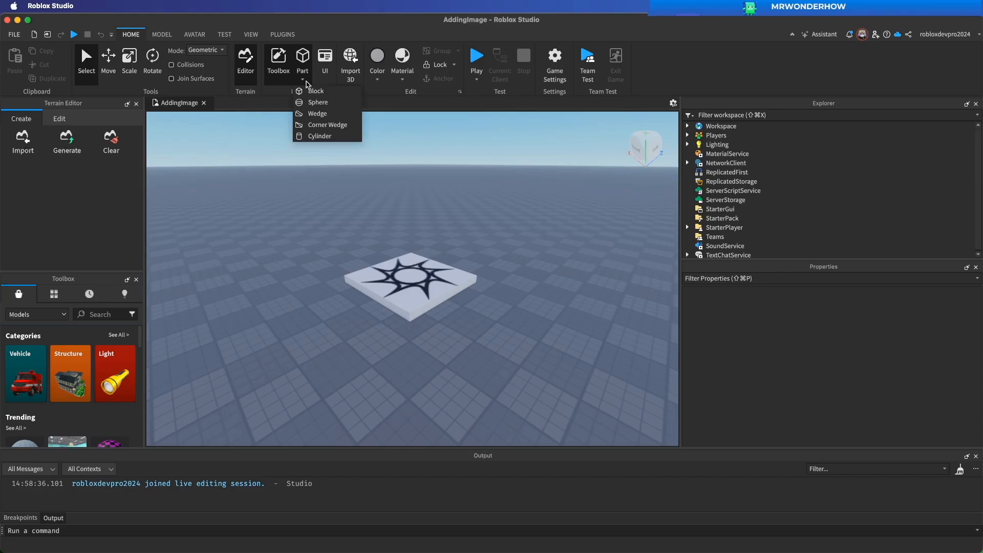
# Step: Insert a block part, select it, and switch to scaling it into a cube
pyautogui.click(316, 91)
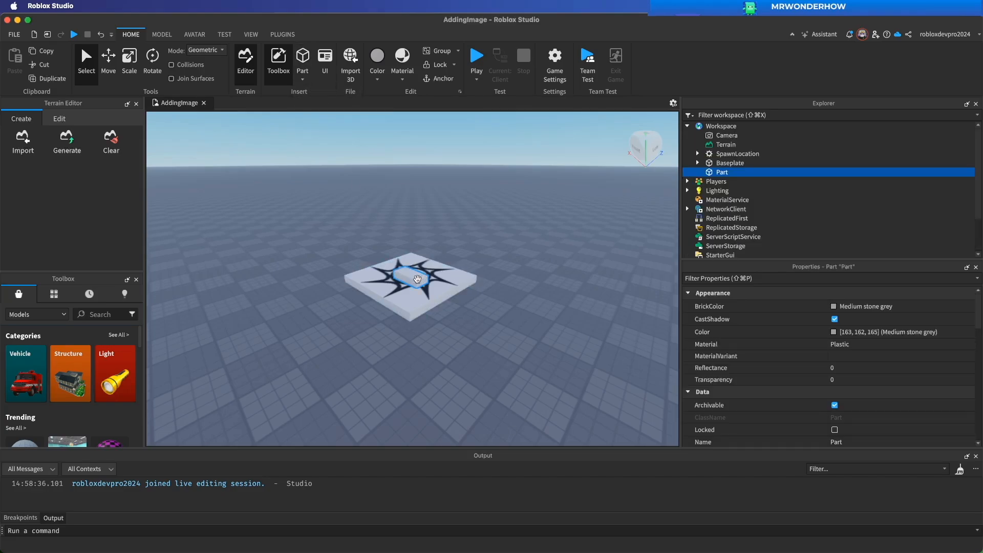
pyautogui.click(108, 60)
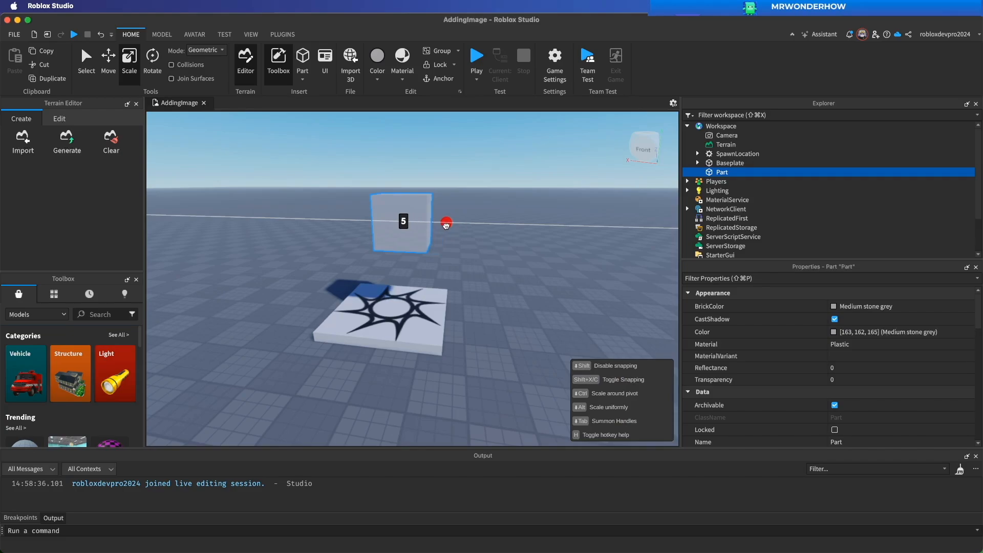
pyautogui.click(494, 255)
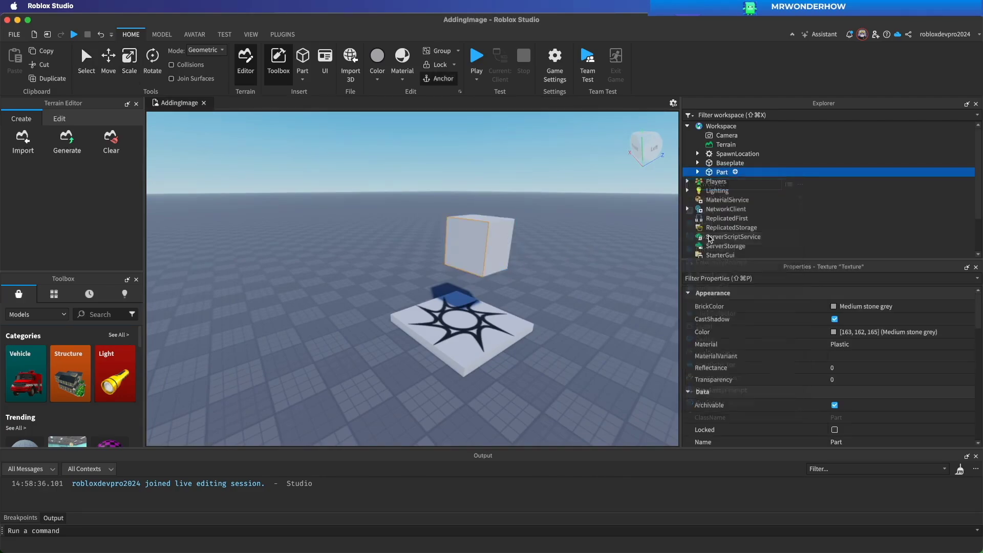
# Step: Upload Black.jpg as a new image and apply it to the part's Texture
pyautogui.click(735, 172)
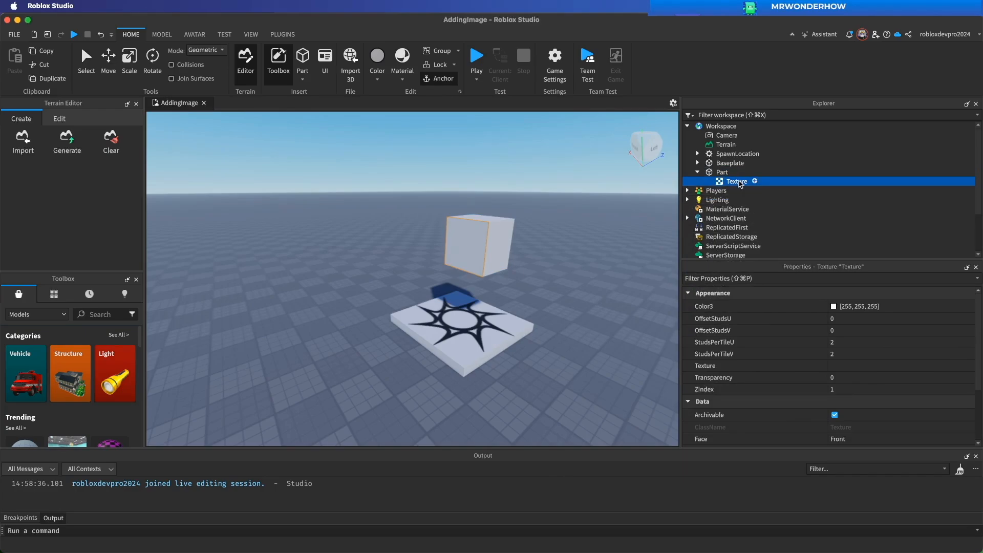
pyautogui.moveTo(771, 184)
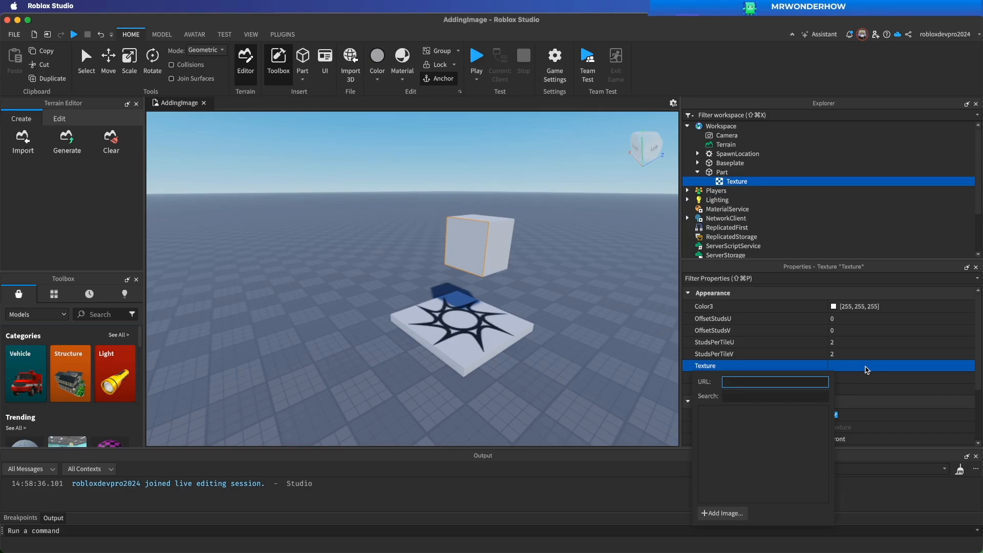
pyautogui.moveTo(844, 367)
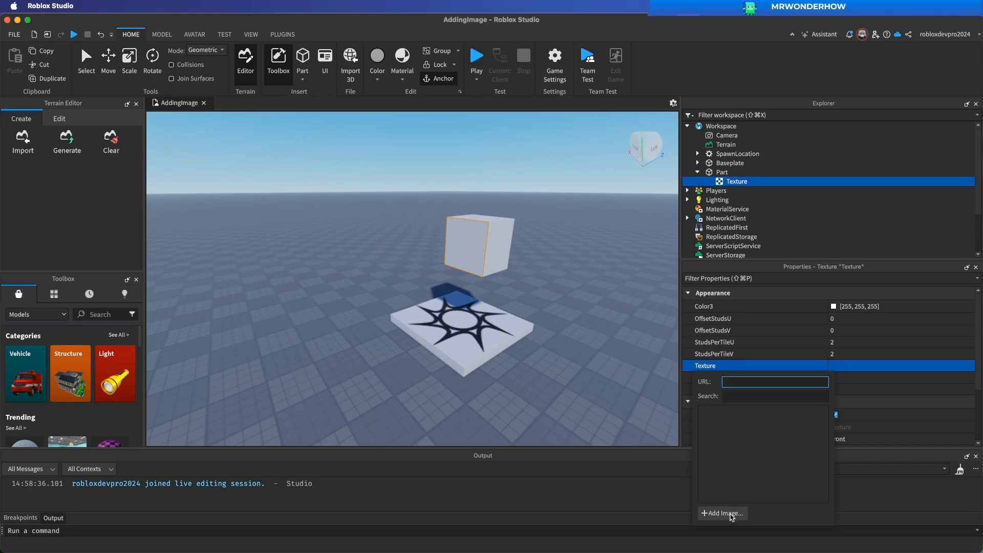
pyautogui.click(722, 514)
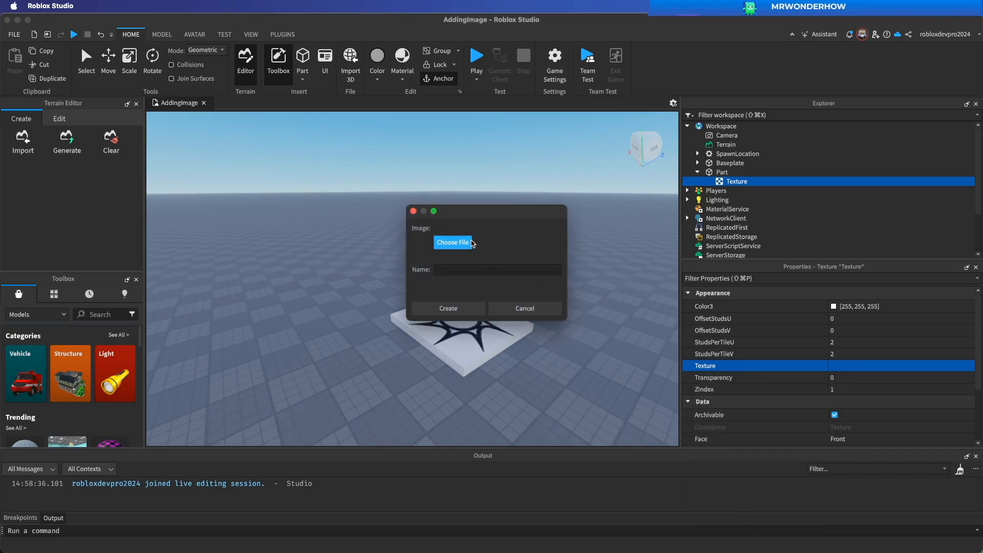
pyautogui.click(452, 242)
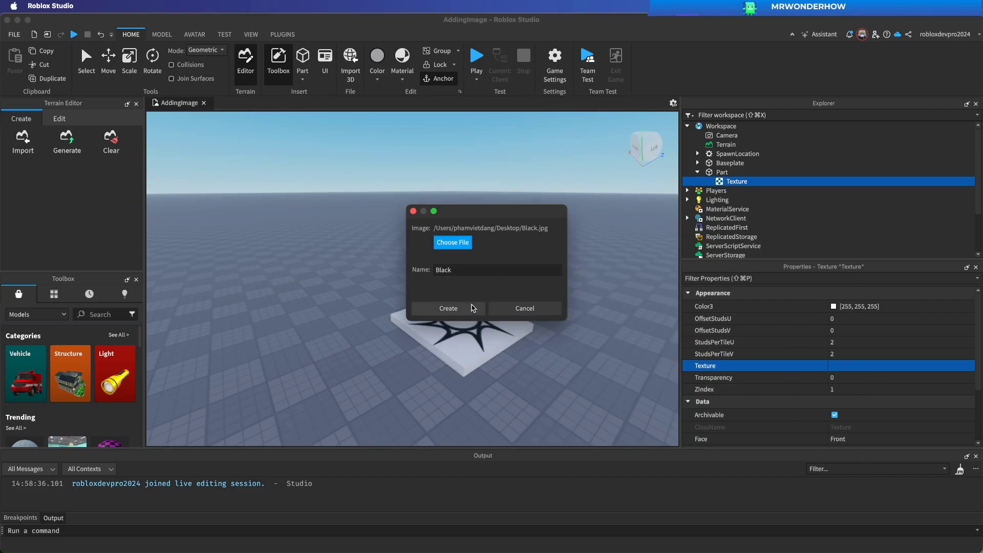
pyautogui.click(447, 308)
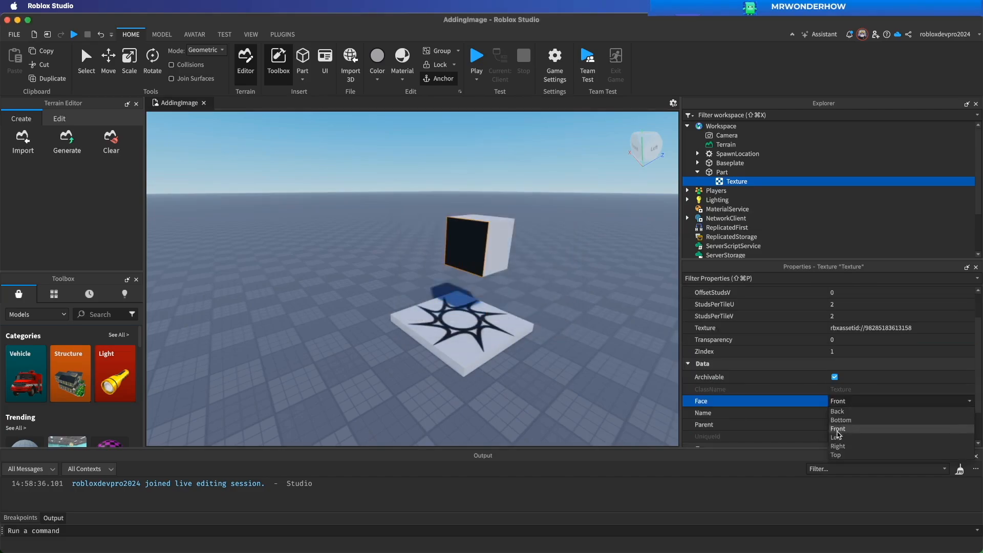
# Step: Try the texture on the Left face, return it to Front, then open the Part dropdown
pyautogui.click(837, 437)
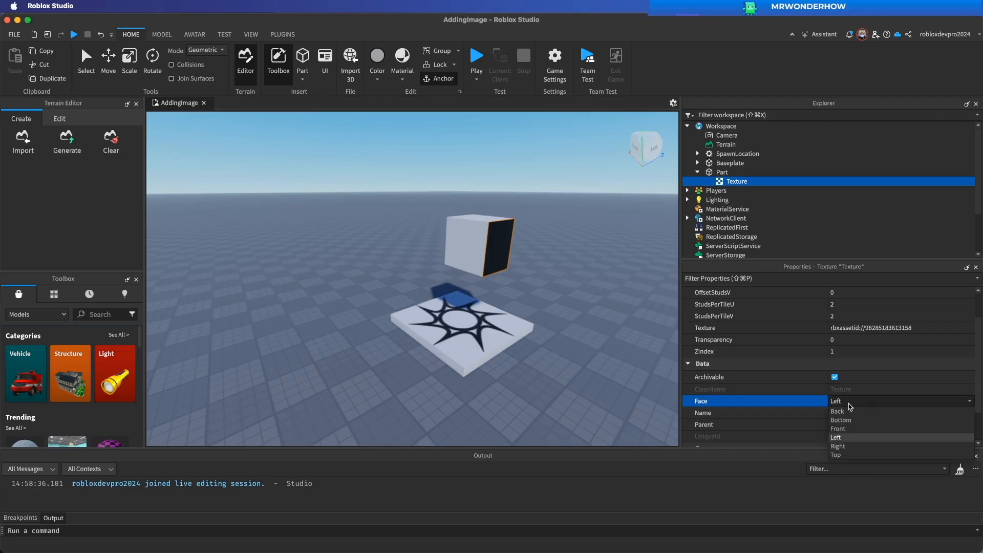
pyautogui.click(838, 428)
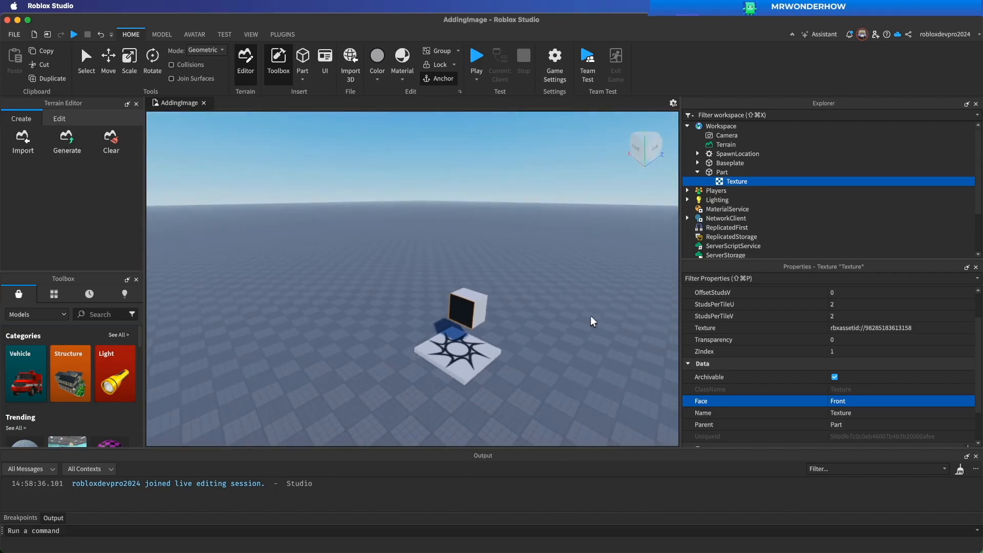
pyautogui.moveTo(92, 218)
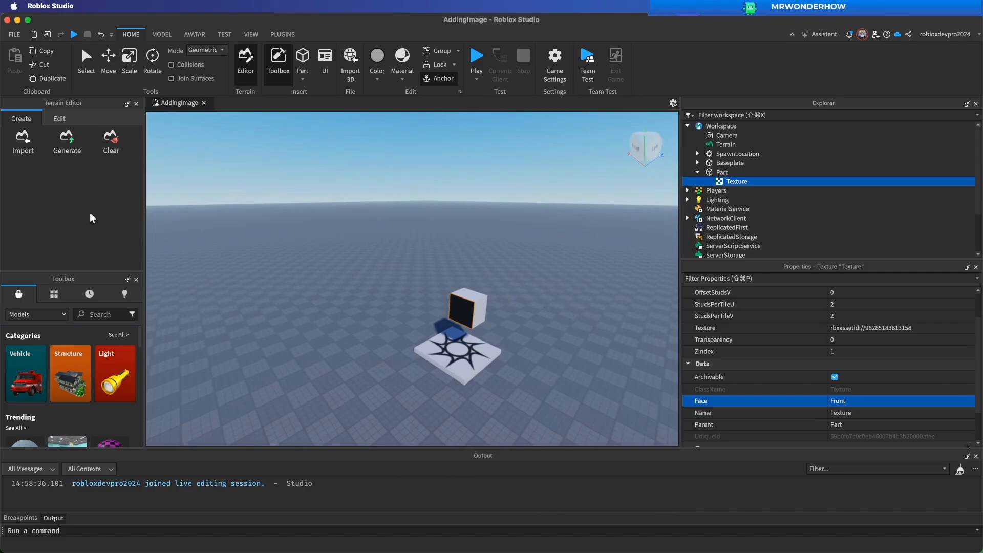
pyautogui.click(307, 70)
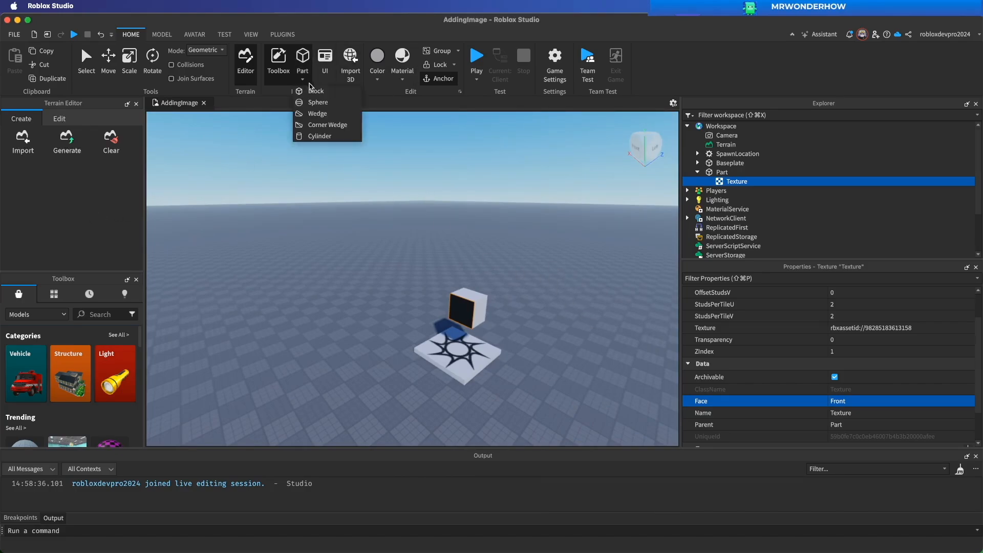
# Step: Insert a block with a SurfaceGui ImageLabel and set its size to 500
pyautogui.click(316, 90)
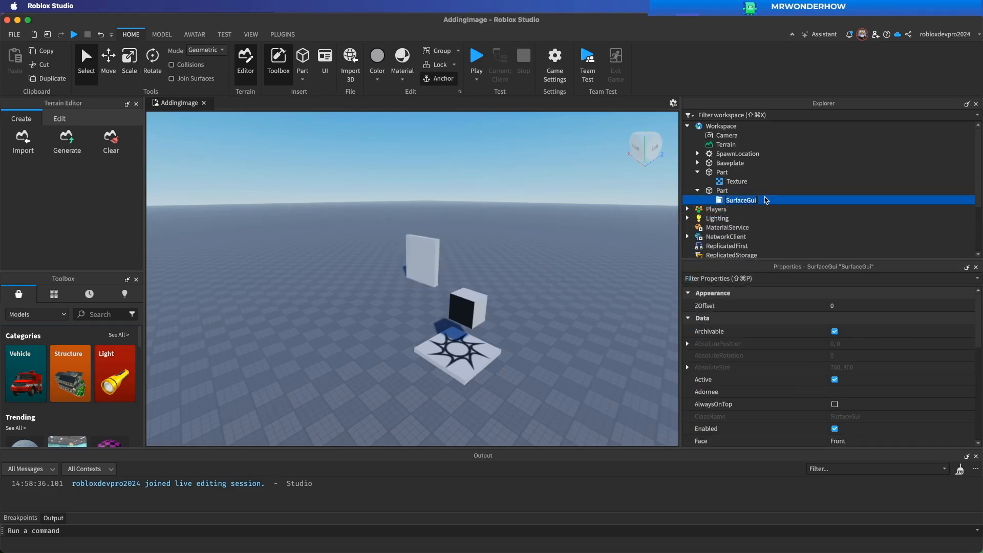
pyautogui.click(764, 199)
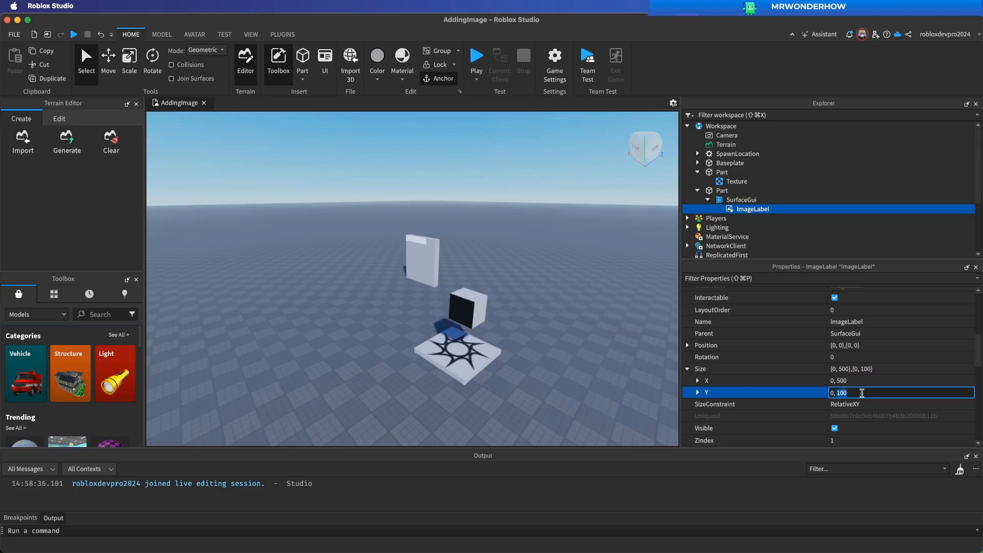
pyautogui.write('500')
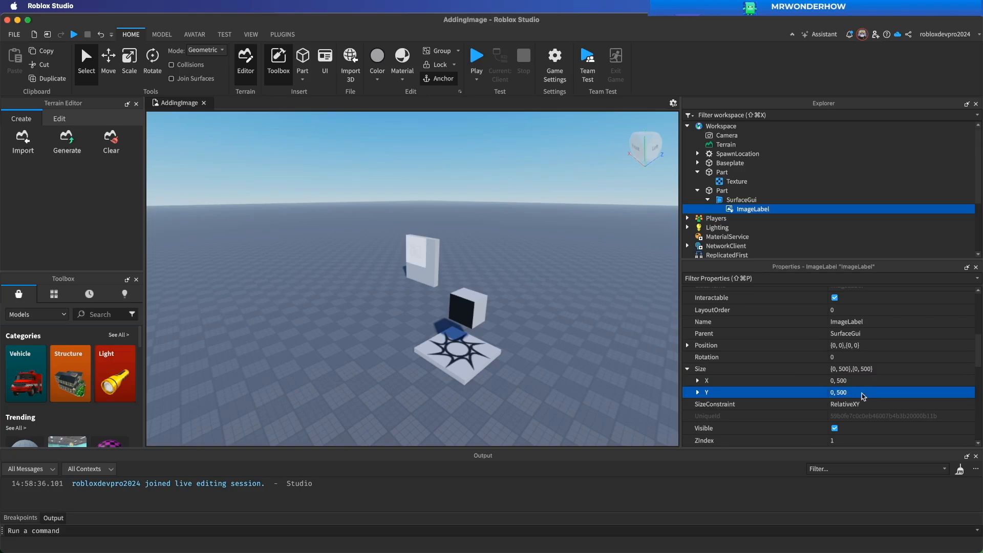
pyautogui.scroll(-3)
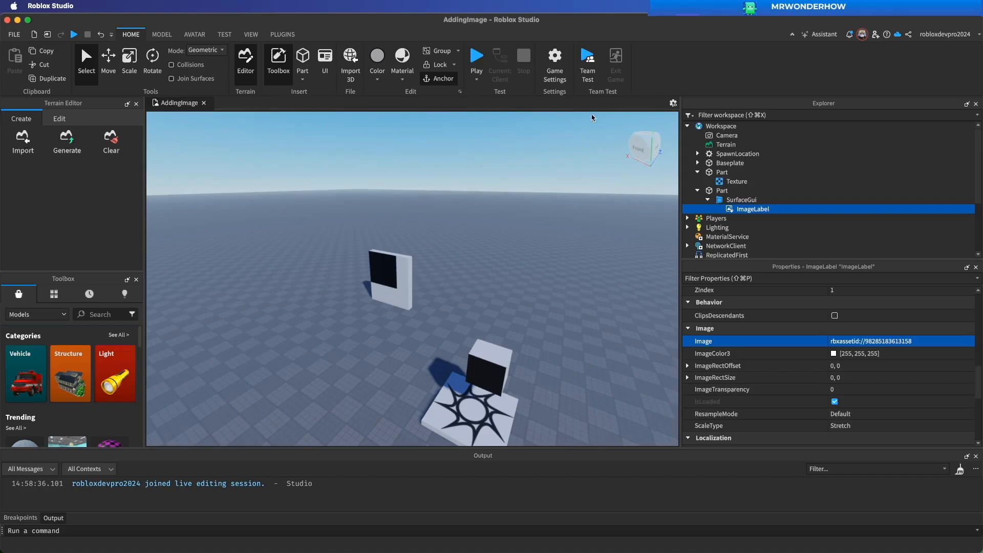
# Step: Insert a ScreenGui with a Frame and an ImageLabel from the UI tab
pyautogui.click(271, 157)
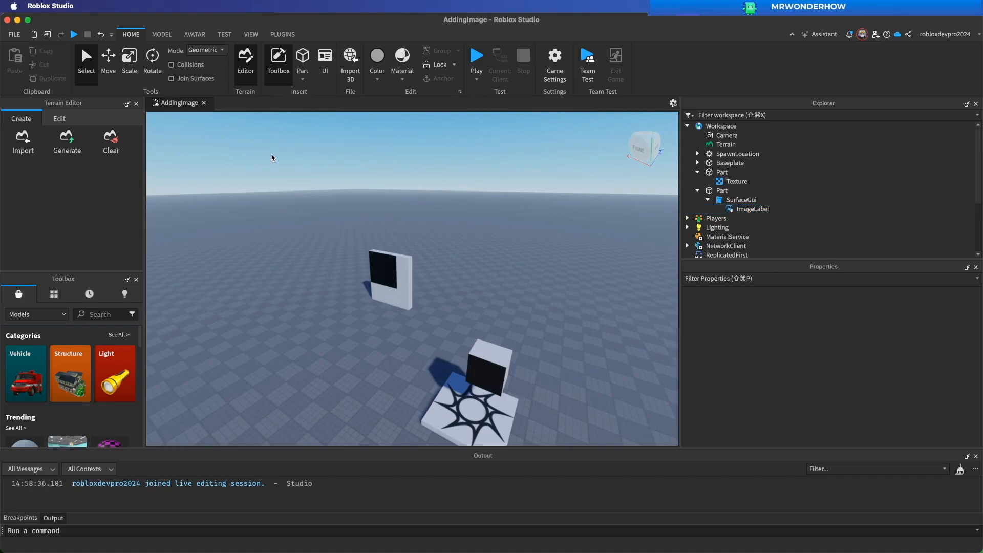
pyautogui.moveTo(324, 59)
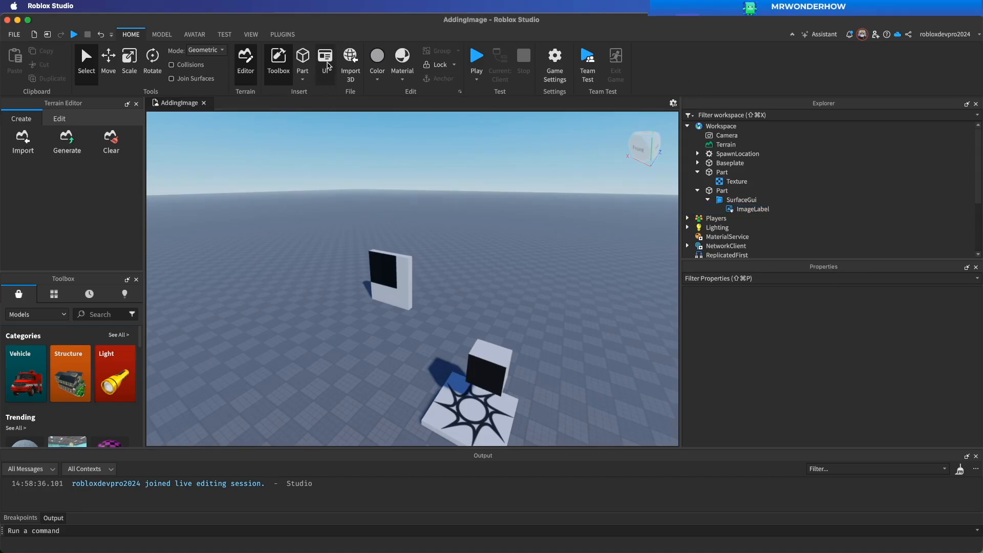
pyautogui.click(309, 35)
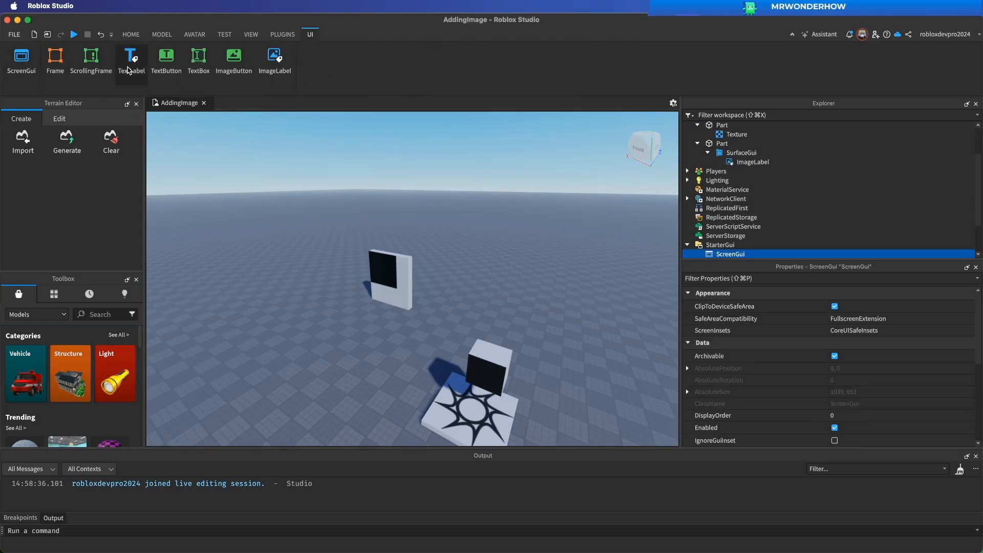
pyautogui.click(55, 61)
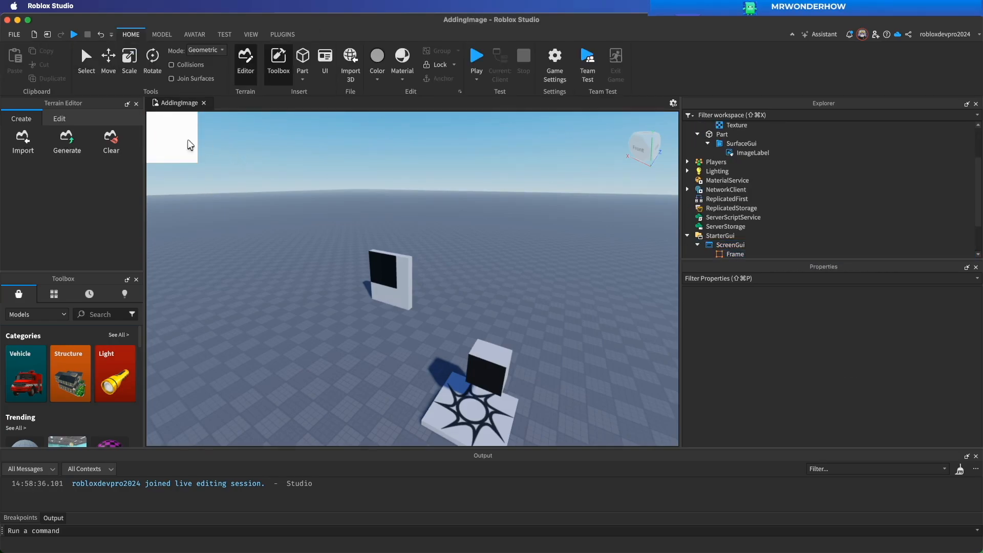
pyautogui.click(734, 254)
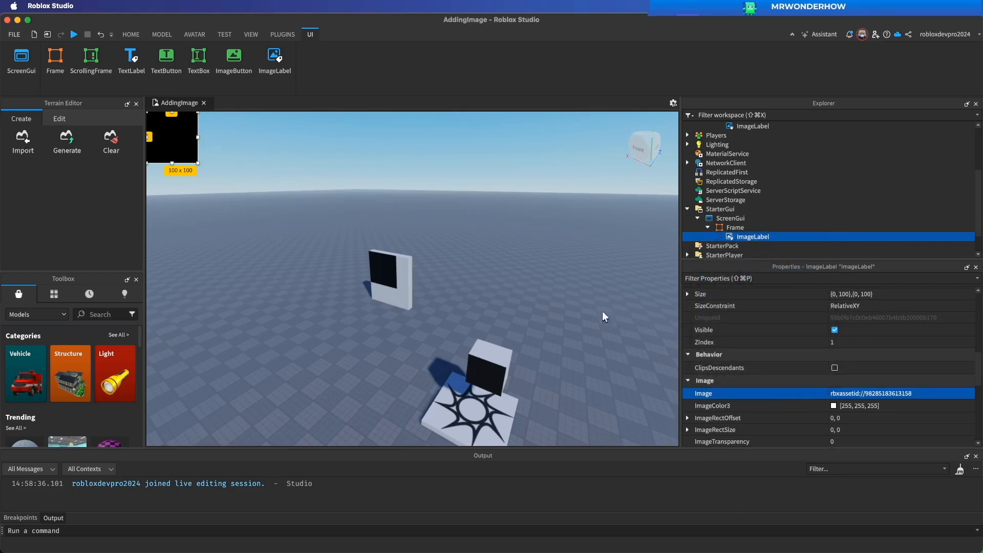
pyautogui.click(130, 34)
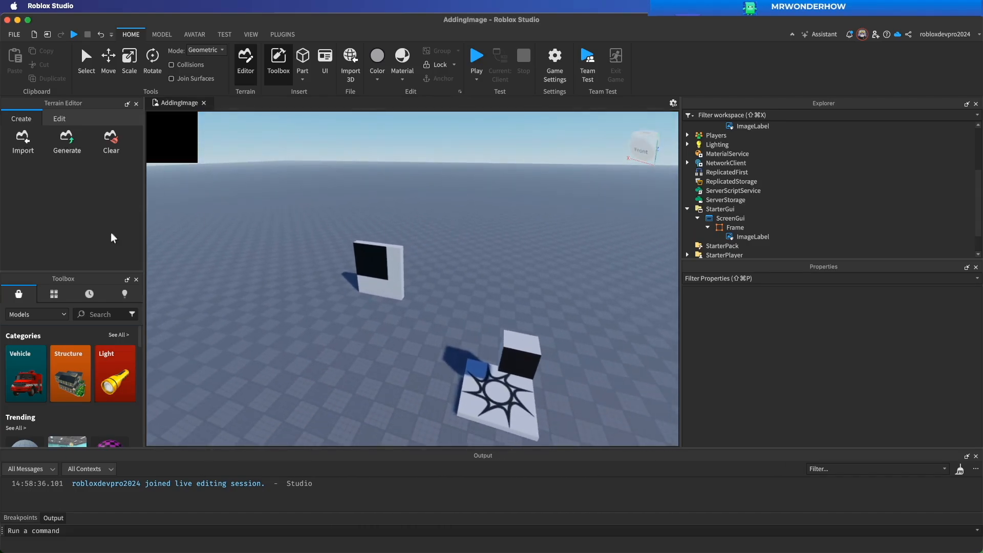
pyautogui.moveTo(433, 159)
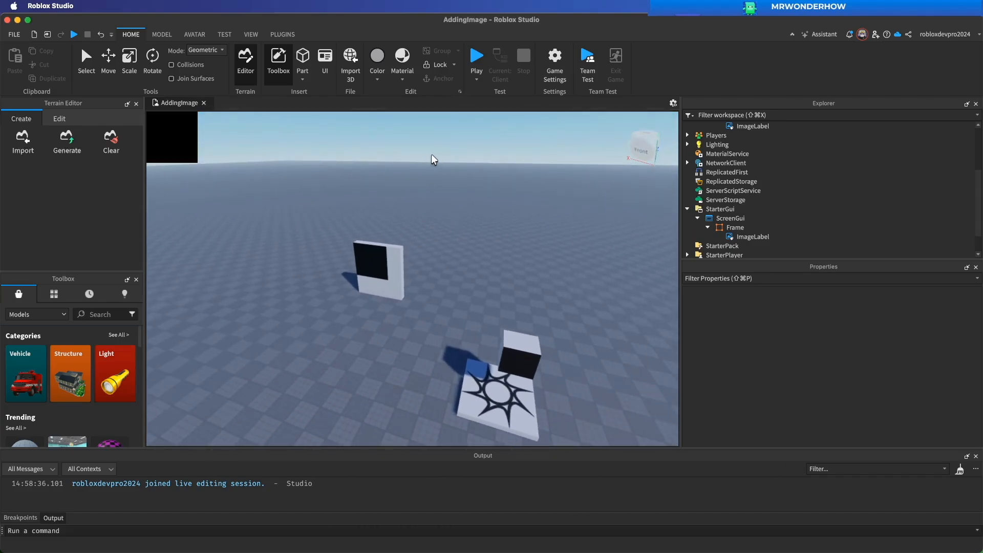